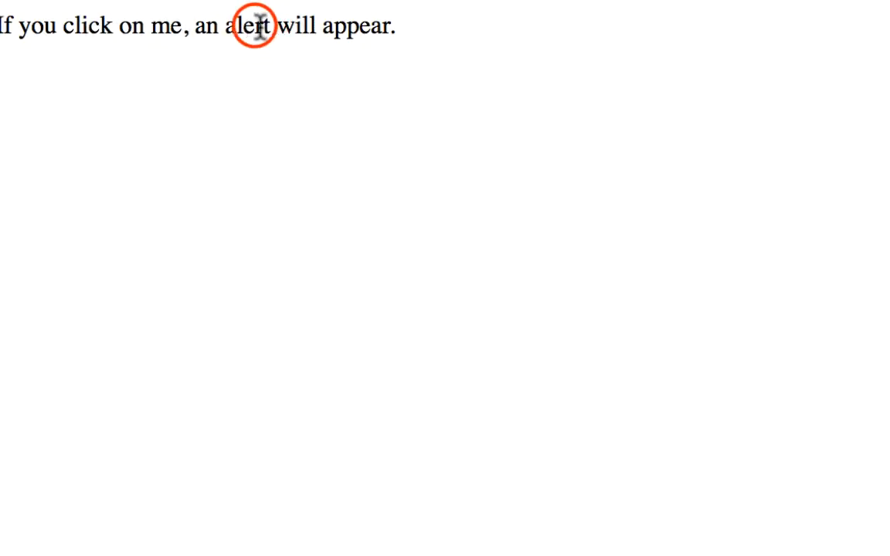
Trigger the paragraph's click alert and dismiss it with OK.
{"action": "left_click", "coordinate": [257, 25]}
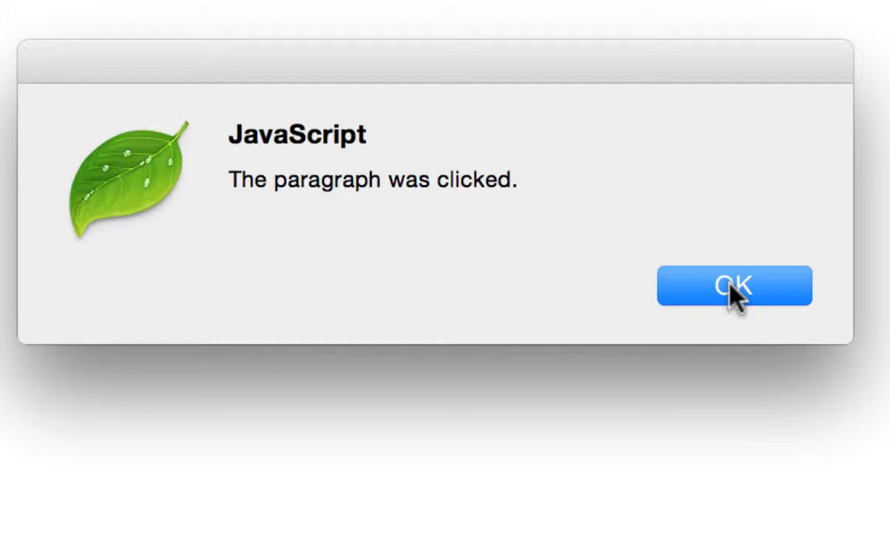
{"action": "left_click", "coordinate": [733, 286]}
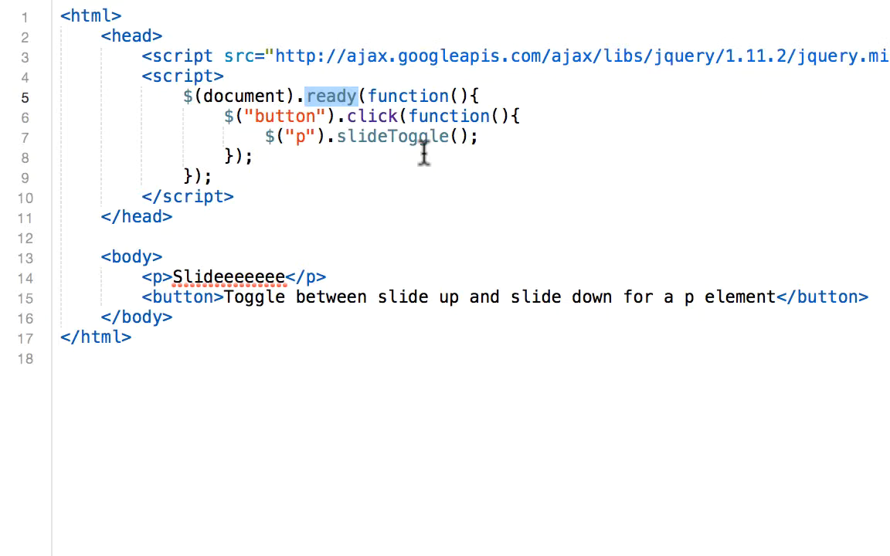
{"action": "mouse_move", "coordinate": [352, 136]}
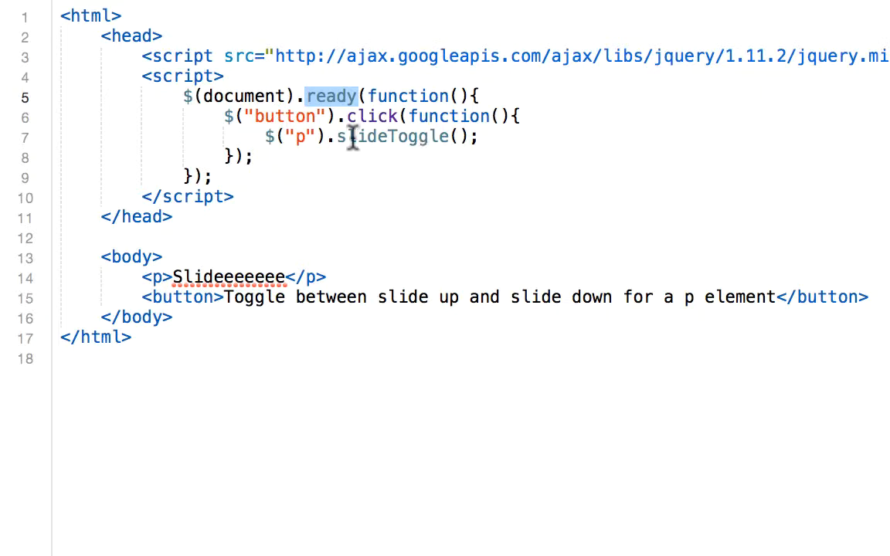
{"action": "mouse_move", "coordinate": [283, 167]}
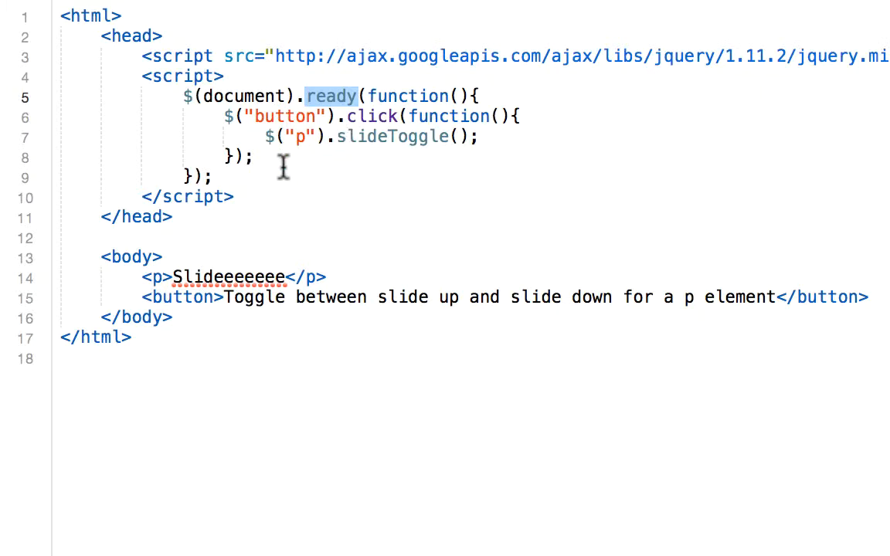
{"action": "mouse_move", "coordinate": [343, 130]}
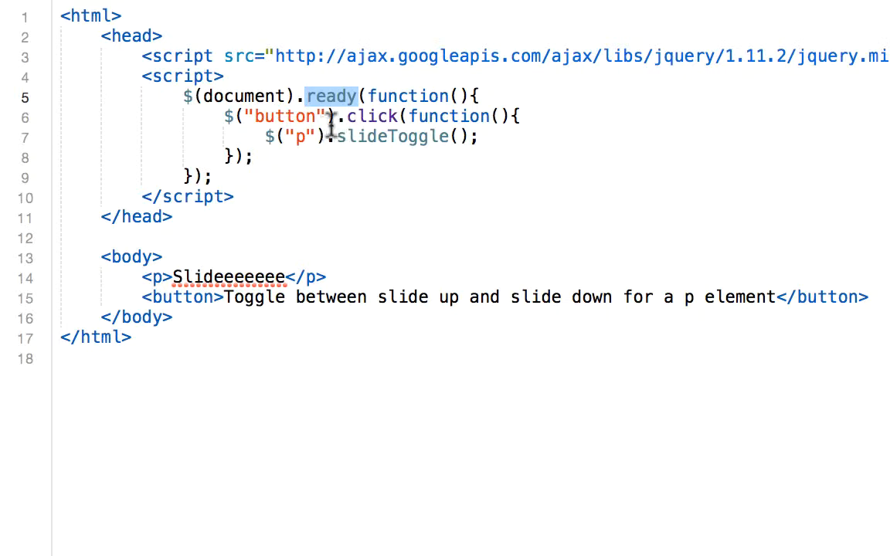
{"action": "mouse_move", "coordinate": [275, 116]}
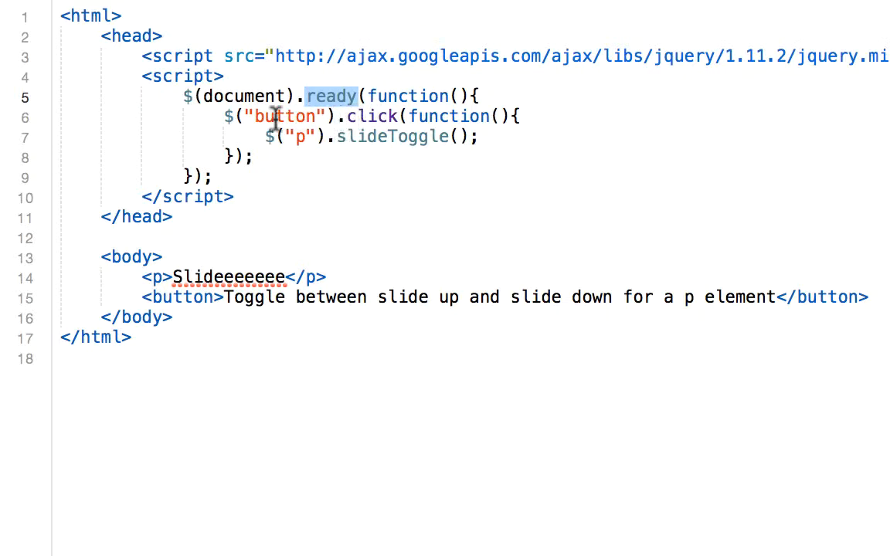
{"action": "mouse_move", "coordinate": [301, 117]}
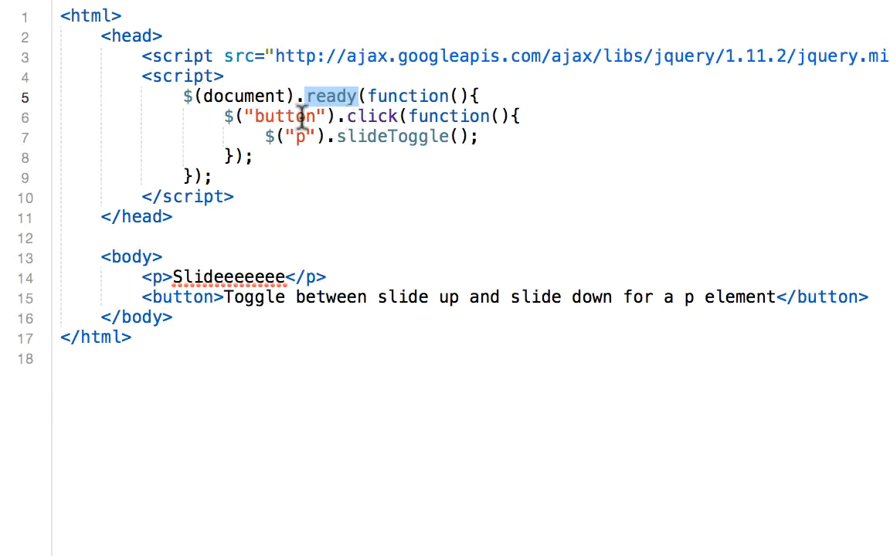
{"action": "mouse_move", "coordinate": [300, 136]}
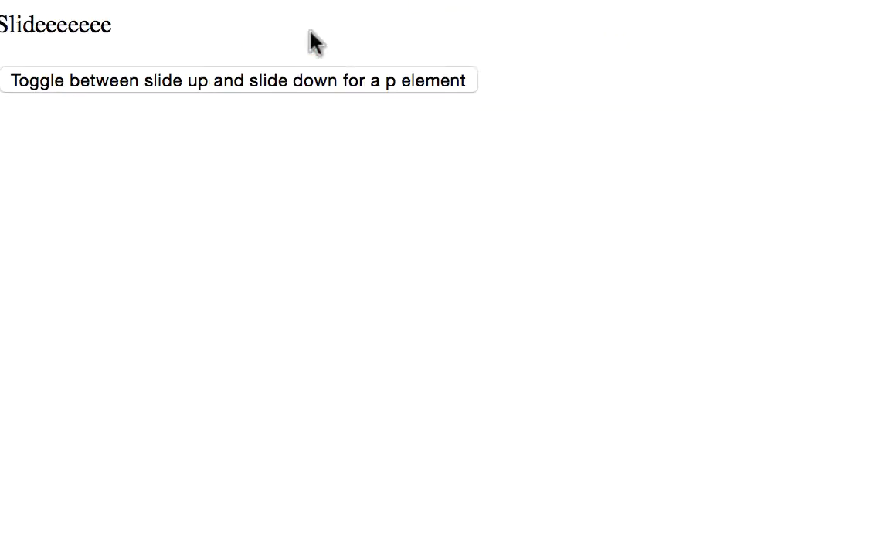
{"action": "mouse_move", "coordinate": [38, 105]}
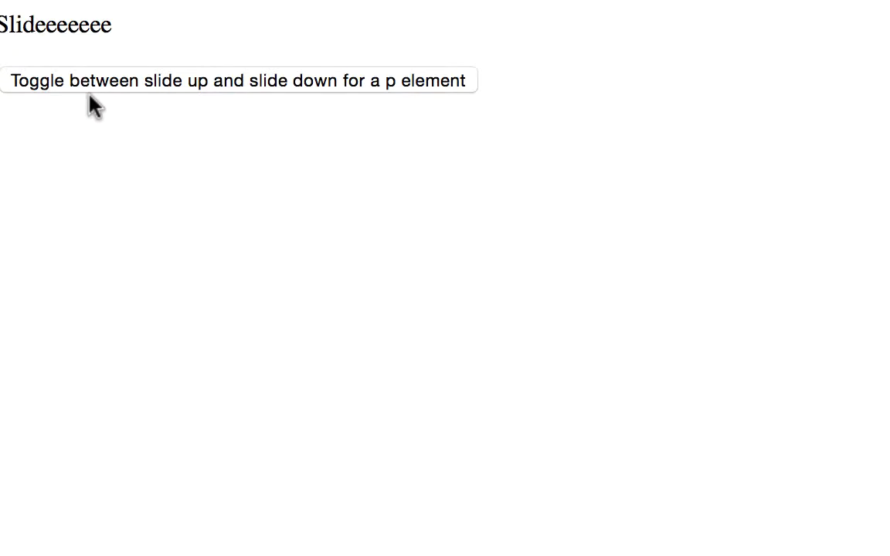
{"action": "mouse_move", "coordinate": [417, 100]}
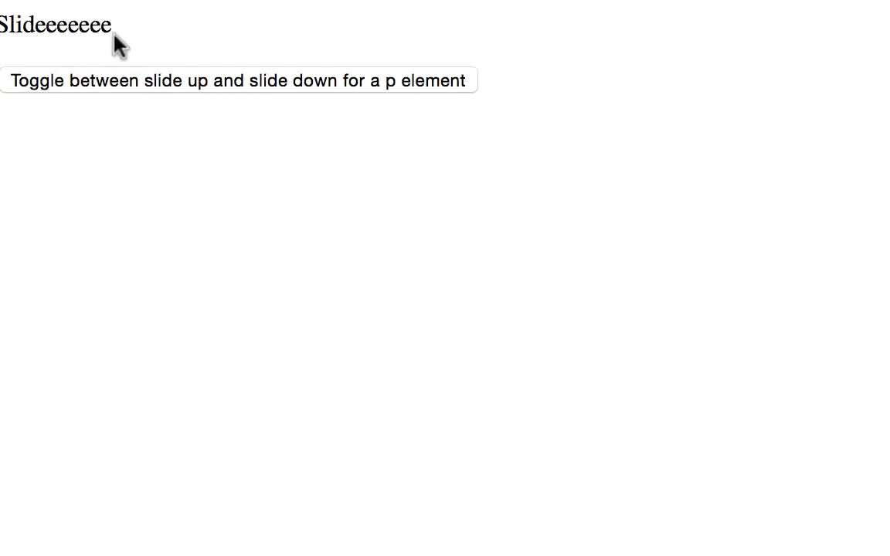
Toggle the Slideeeeeee paragraph with the slide up/down button.
{"action": "left_click", "coordinate": [147, 65]}
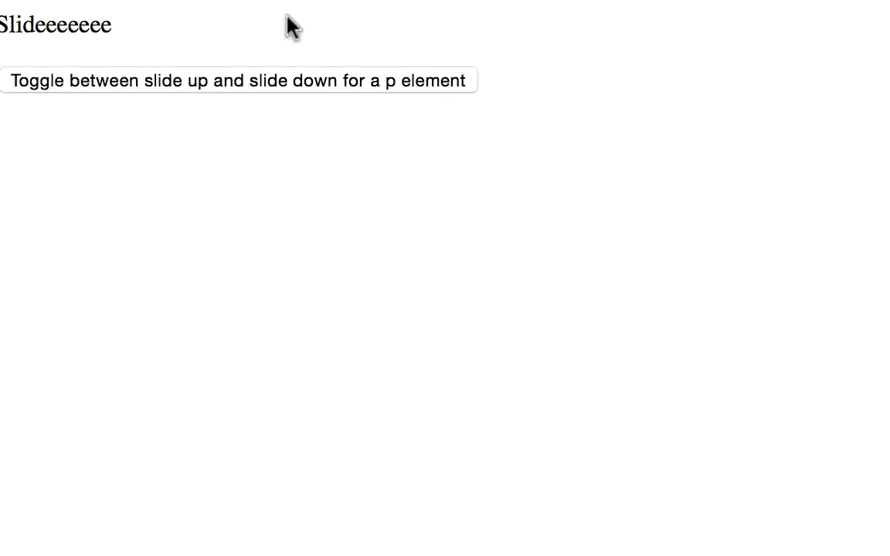
{"action": "mouse_move", "coordinate": [337, 23]}
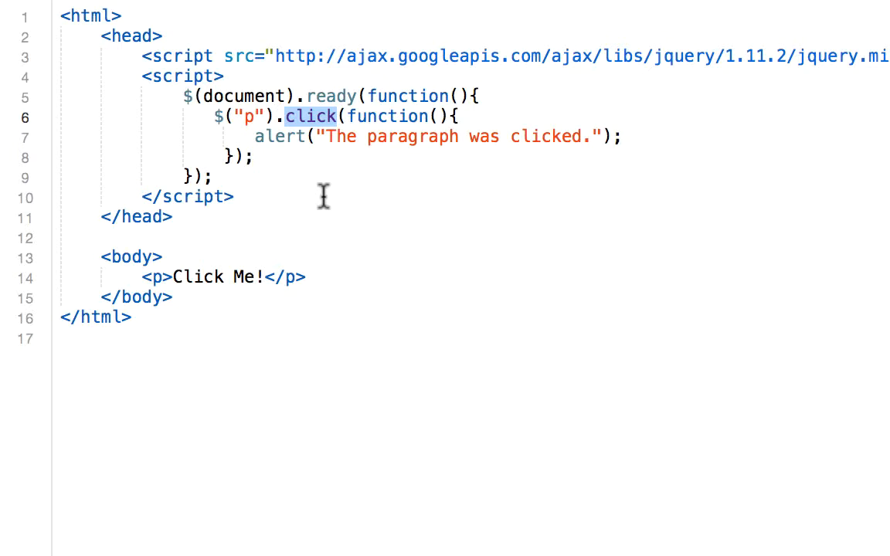
{"action": "mouse_move", "coordinate": [283, 230]}
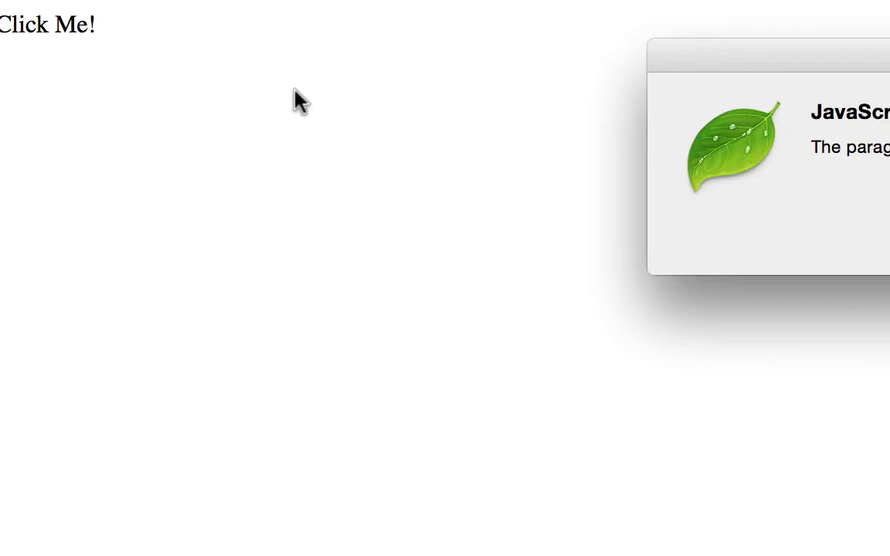
Raise the Click Me! paragraph's alert and confirm it with OK.
{"action": "left_click", "coordinate": [48, 24]}
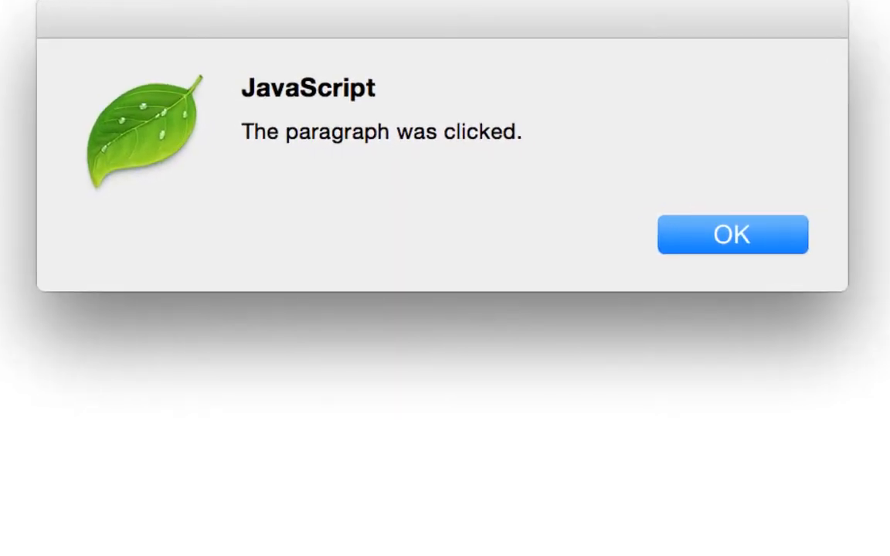
{"action": "left_click", "coordinate": [711, 244]}
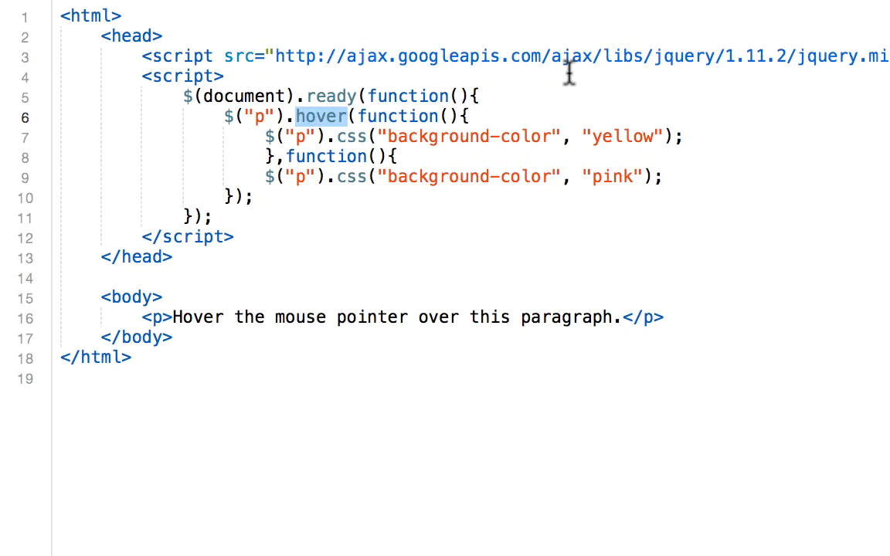
{"action": "mouse_move", "coordinate": [445, 85]}
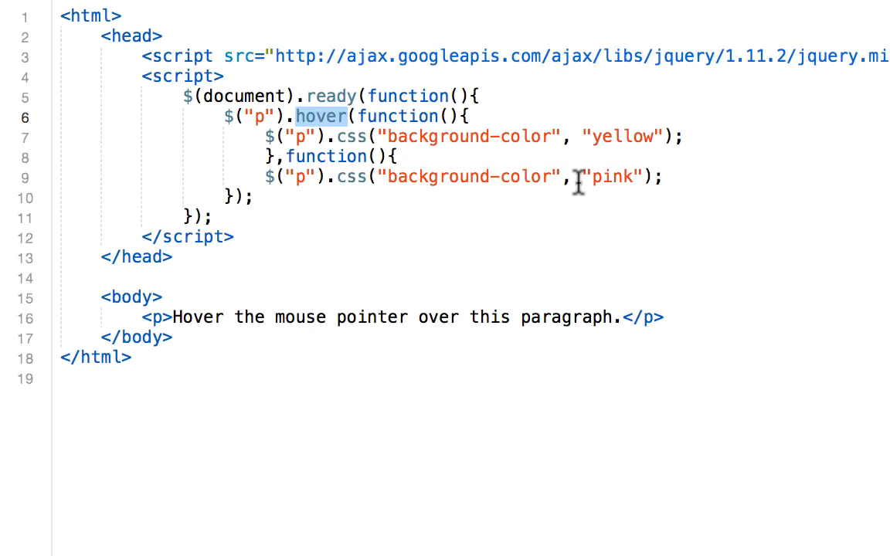
{"action": "mouse_move", "coordinate": [394, 116]}
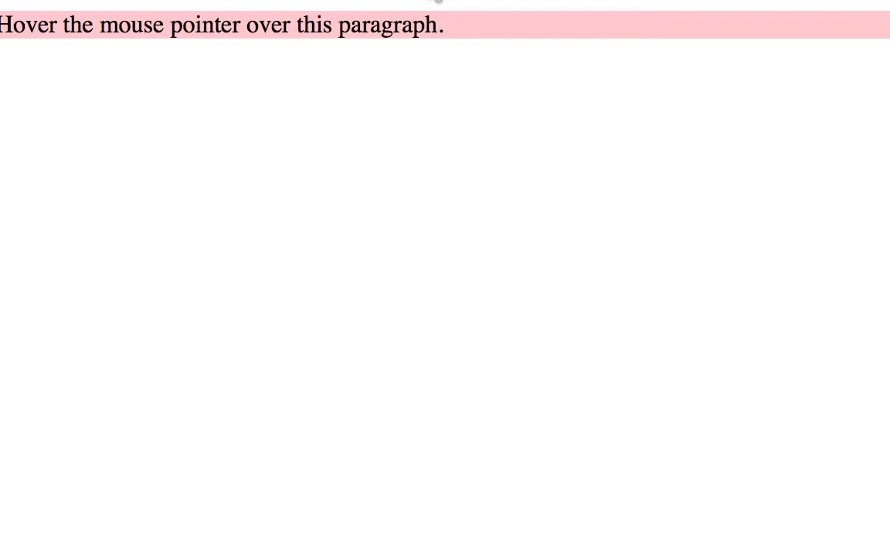
{"action": "mouse_move", "coordinate": [415, 34]}
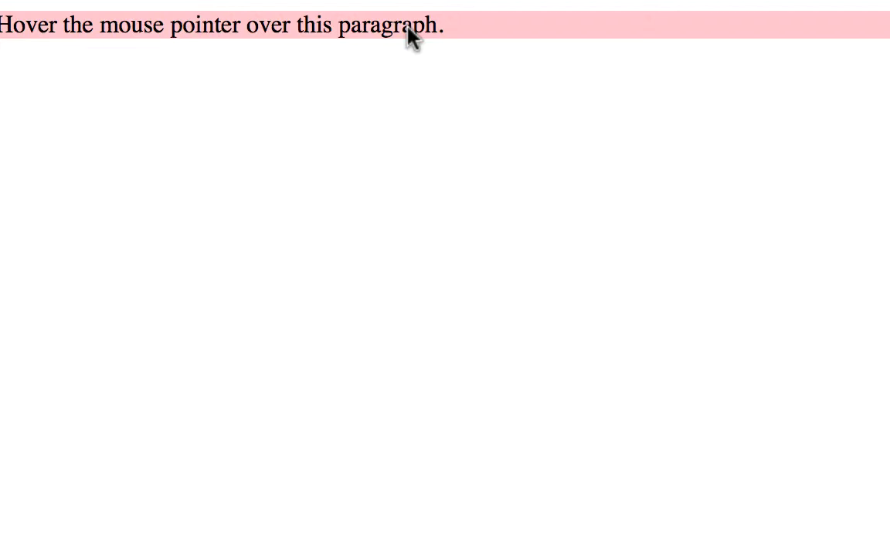
{"action": "mouse_move", "coordinate": [414, 28]}
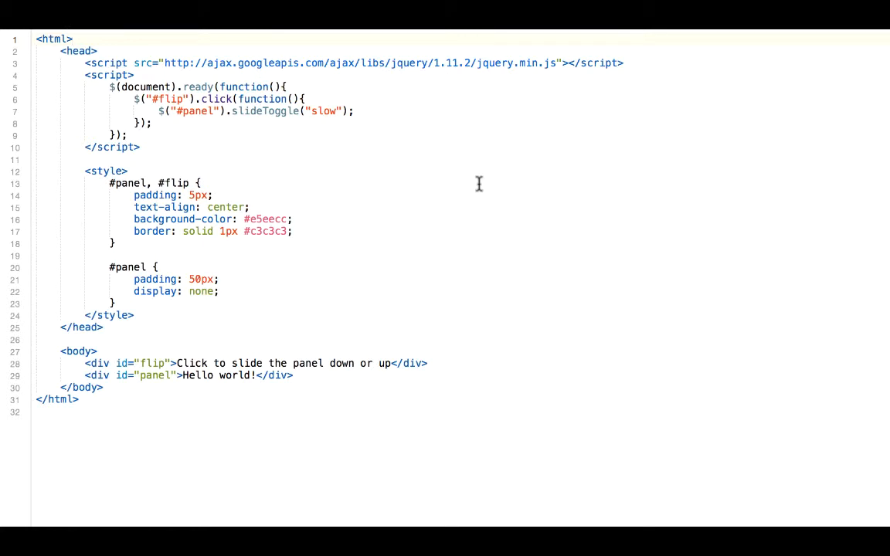
{"action": "mouse_move", "coordinate": [278, 170]}
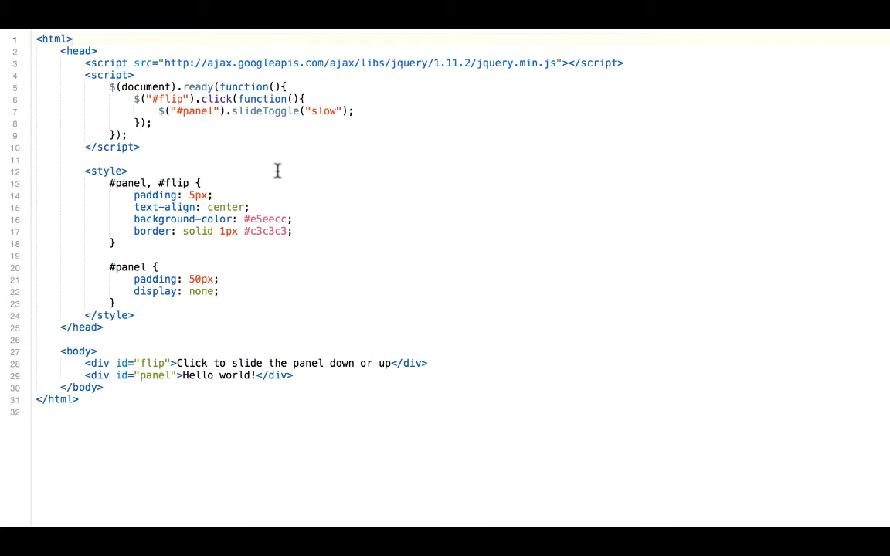
{"action": "mouse_move", "coordinate": [214, 121]}
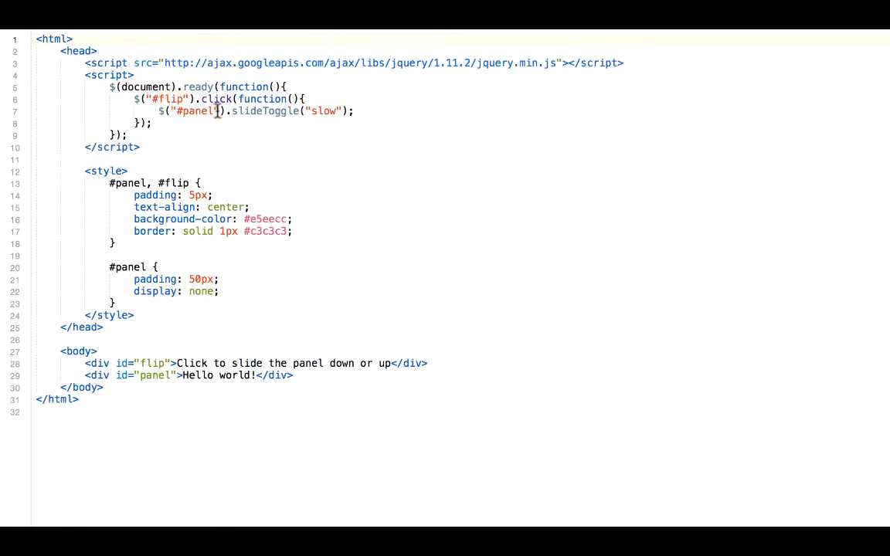
{"action": "double_click", "coordinate": [167, 98]}
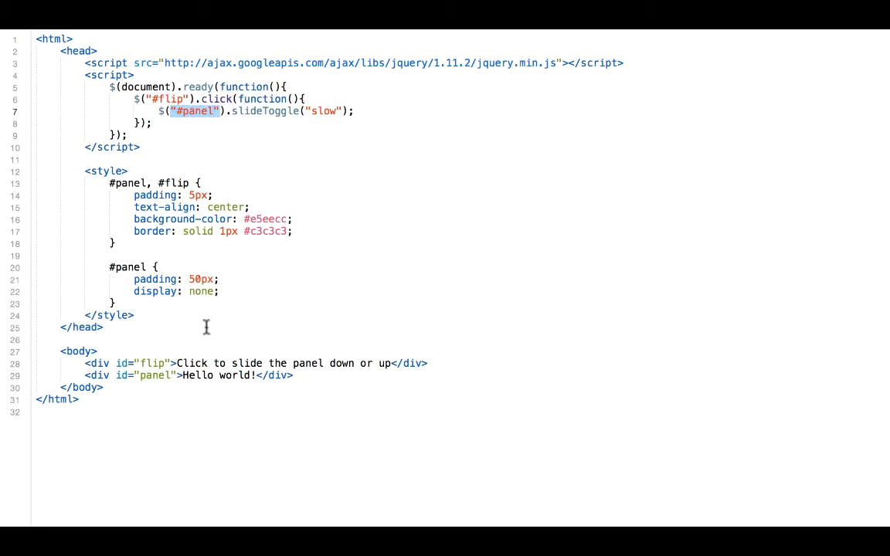
{"action": "left_click", "coordinate": [176, 363]}
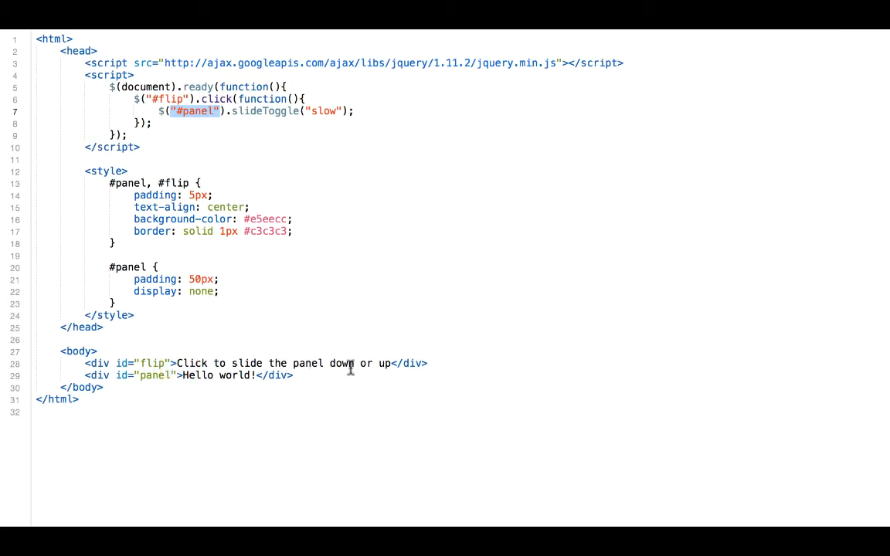
{"action": "mouse_move", "coordinate": [389, 367]}
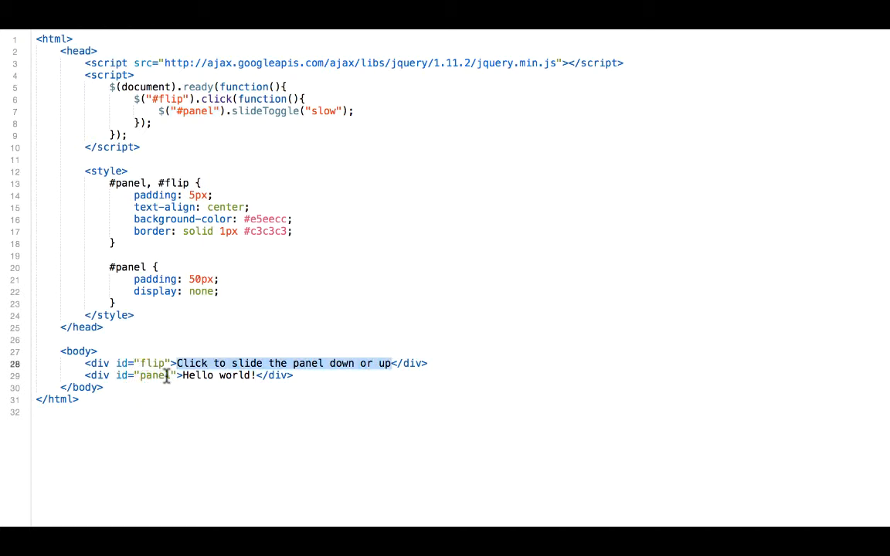
{"action": "mouse_move", "coordinate": [200, 376]}
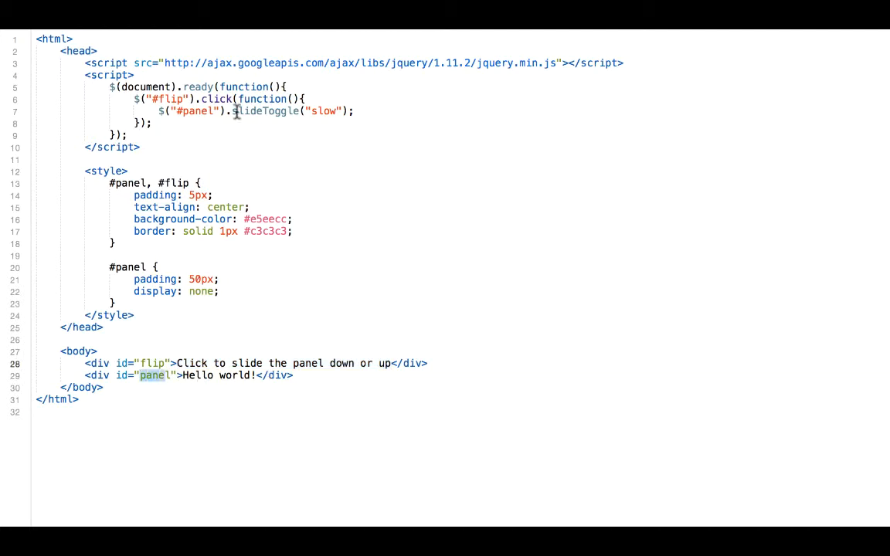
{"action": "mouse_move", "coordinate": [284, 114]}
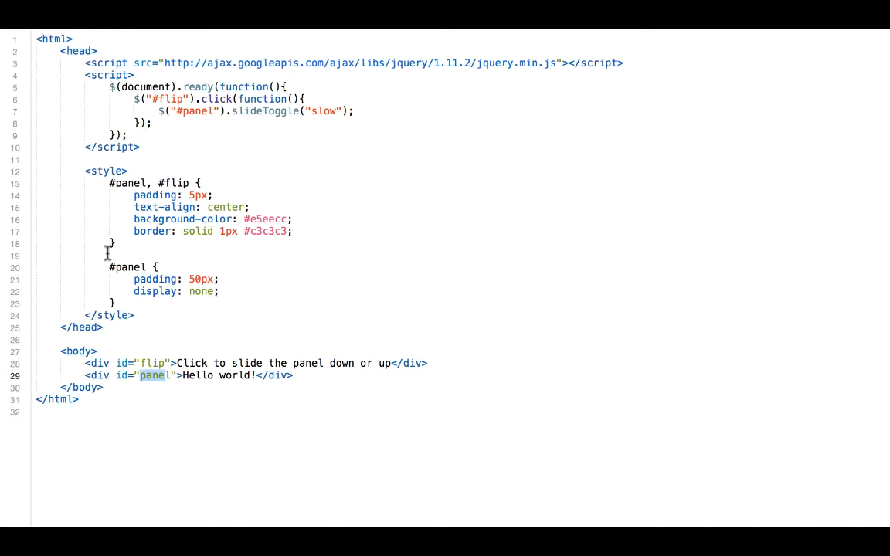
{"action": "mouse_move", "coordinate": [105, 265]}
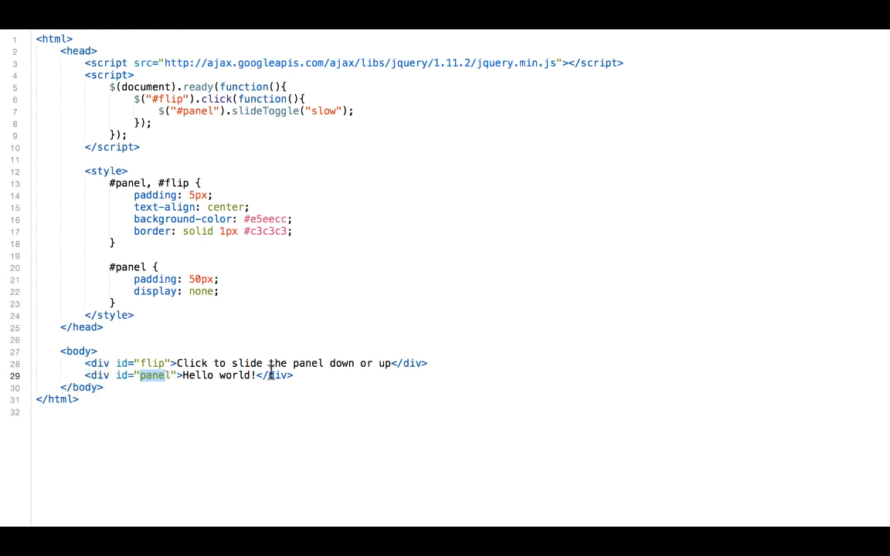
{"action": "mouse_move", "coordinate": [232, 363]}
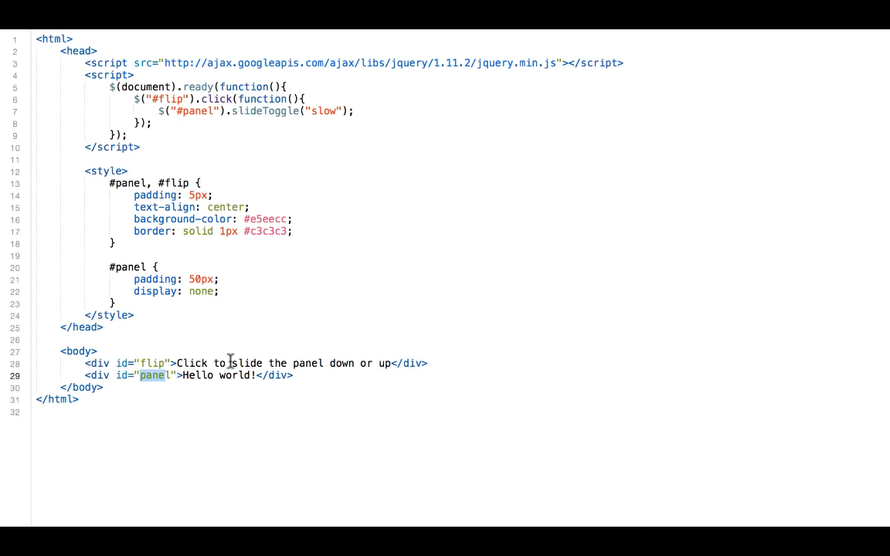